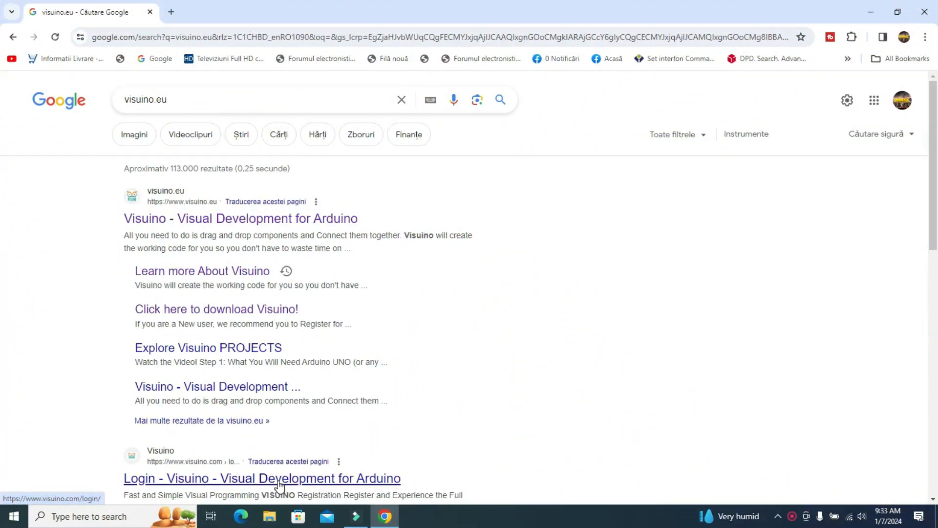
# Step: Navigate from the Visuino search result to the downloads page and scroll to the PRO 8.0.0.101 download buttons
pyautogui.click(262, 478)
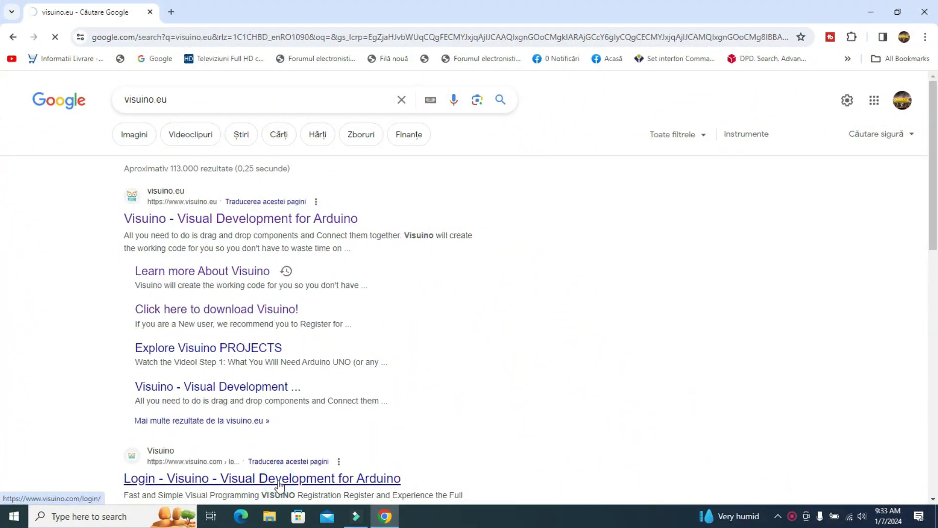
pyautogui.click(262, 477)
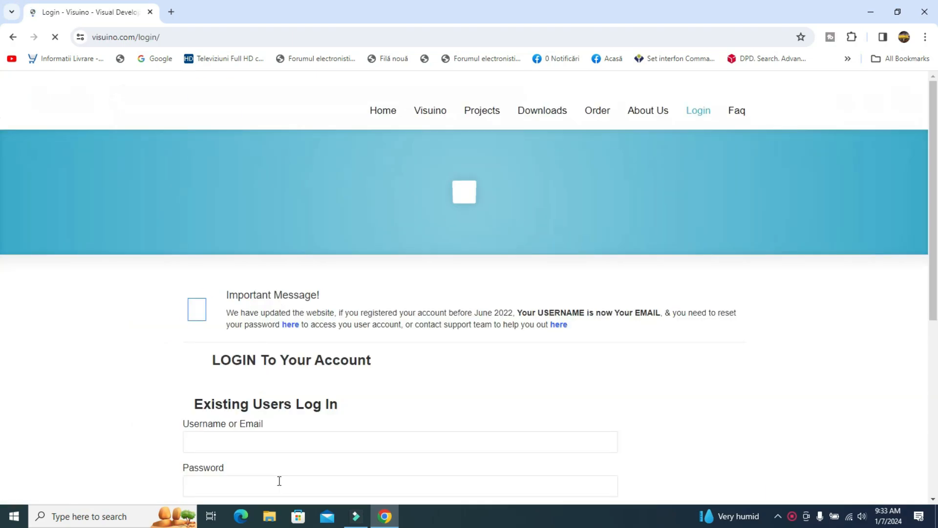
pyautogui.click(545, 110)
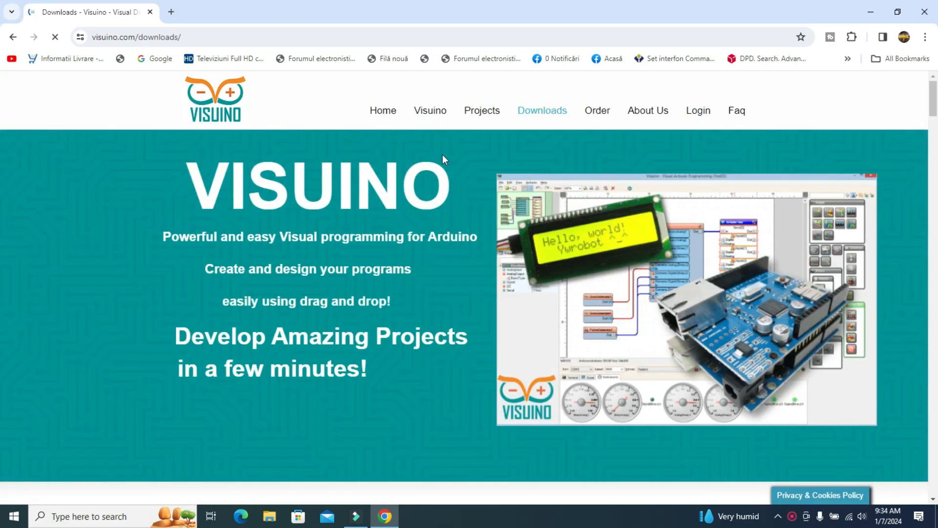
pyautogui.moveTo(542, 116)
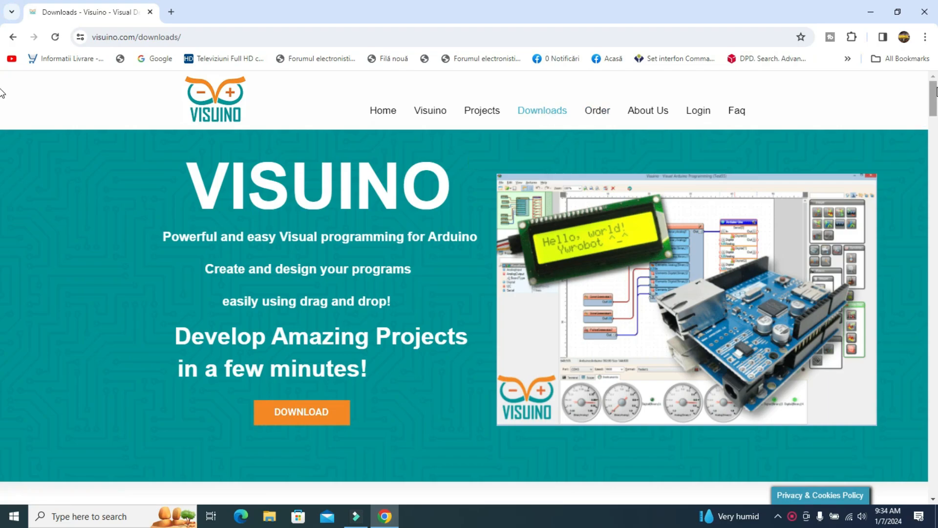
pyautogui.scroll(-3)
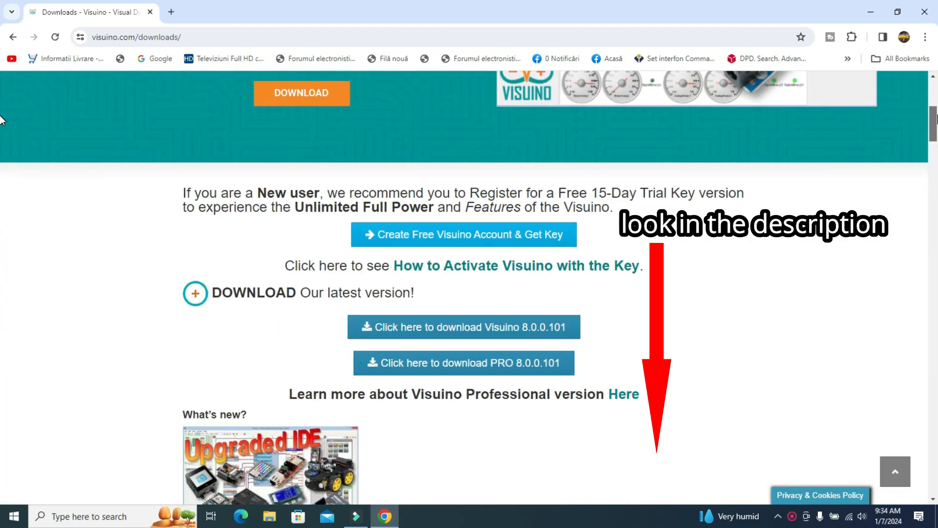
pyautogui.scroll(-3)
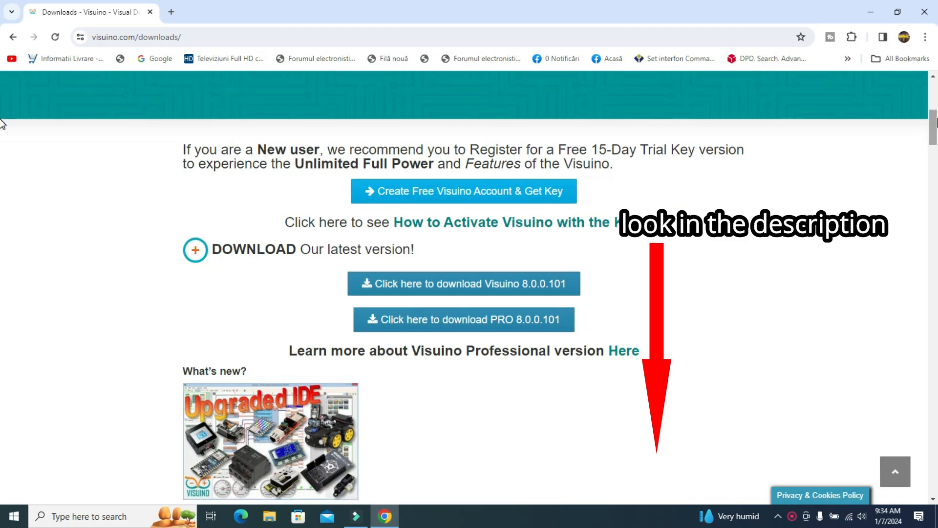
pyautogui.moveTo(420, 145)
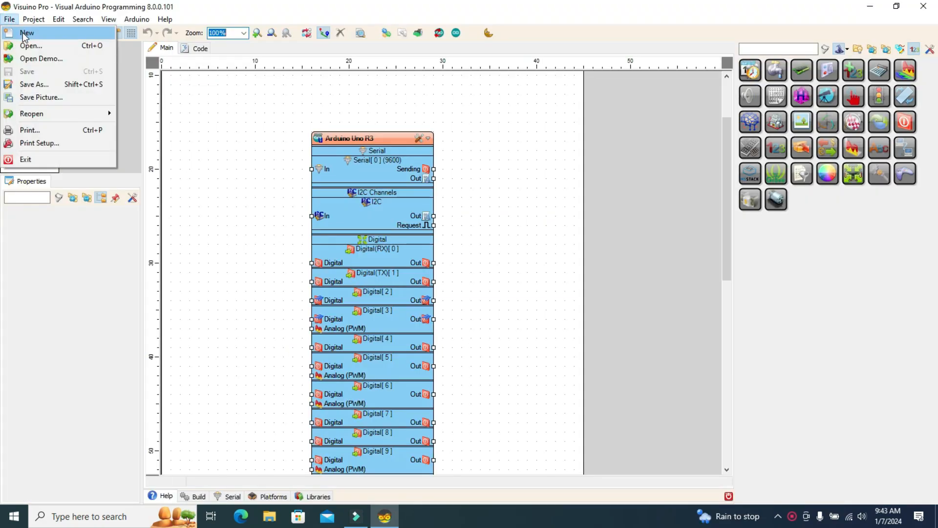
# Step: Load the EARTHQUAKE DETECTOR 1 TRANSISTOR project and set the diagram zoom to 75%
pyautogui.click(28, 34)
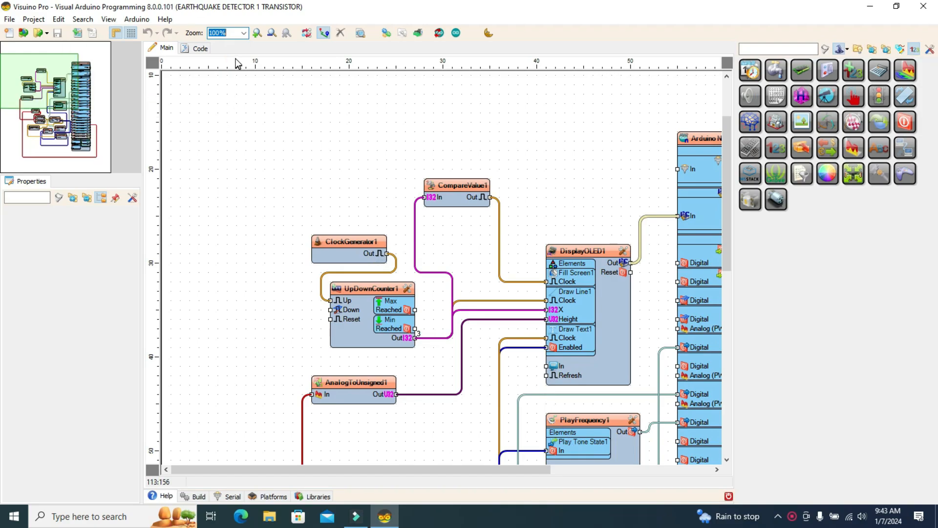
pyautogui.click(244, 33)
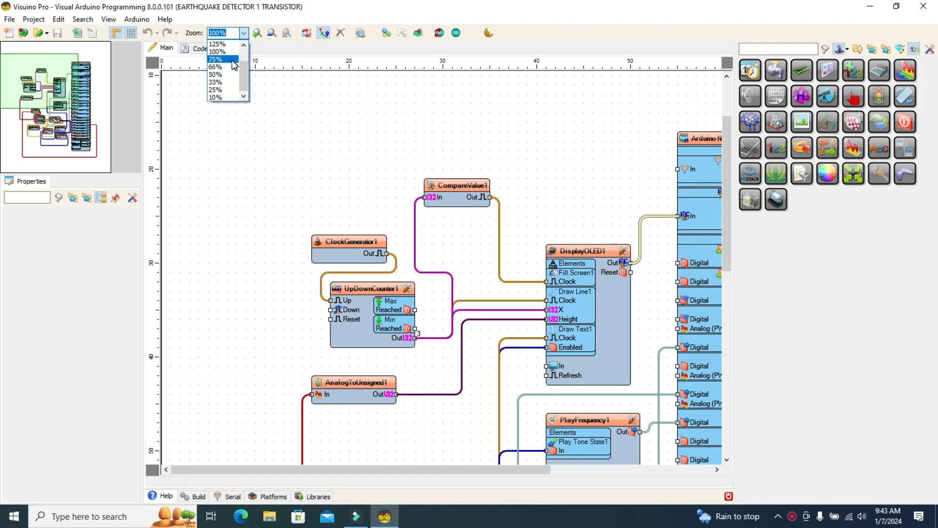
pyautogui.click(215, 59)
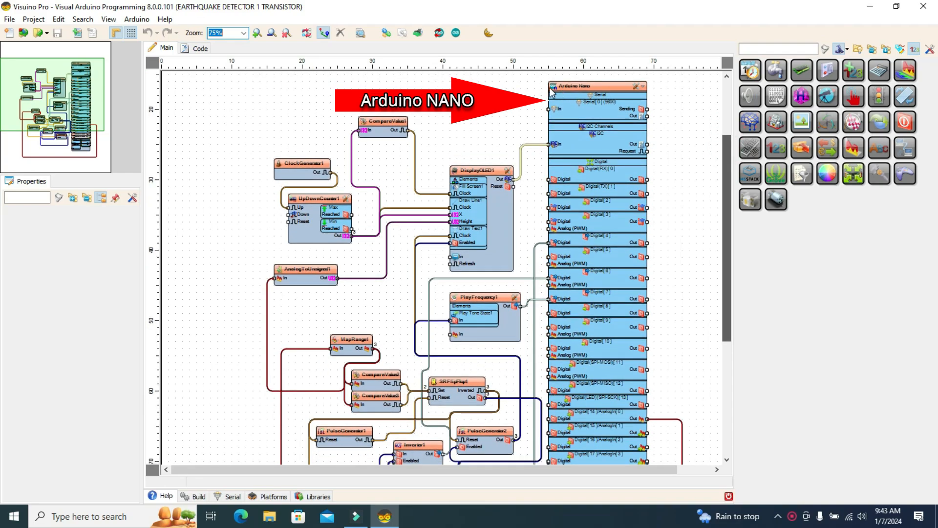
# Step: Select the Arduino Nano, DisplayOLED1 and ClockGenerator1 components to show their properties and element lists
pyautogui.click(590, 87)
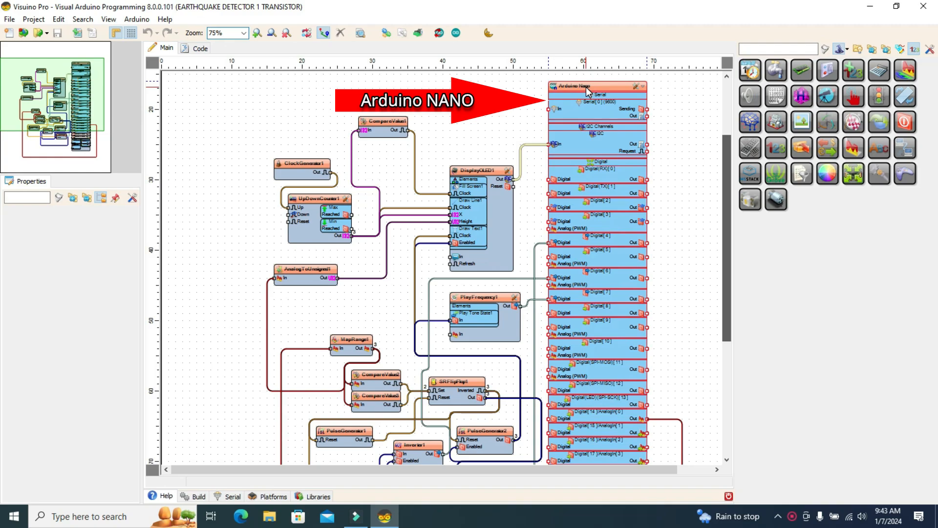
pyautogui.click(581, 87)
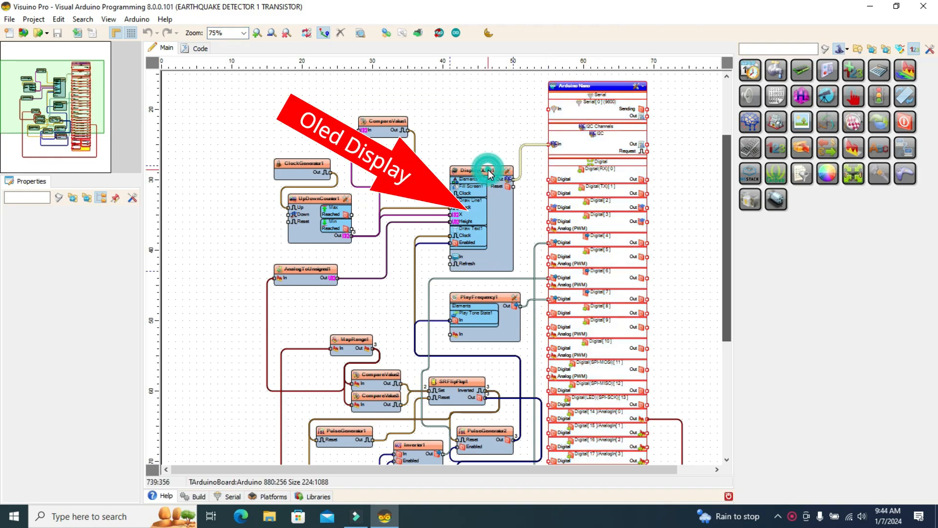
pyautogui.click(479, 171)
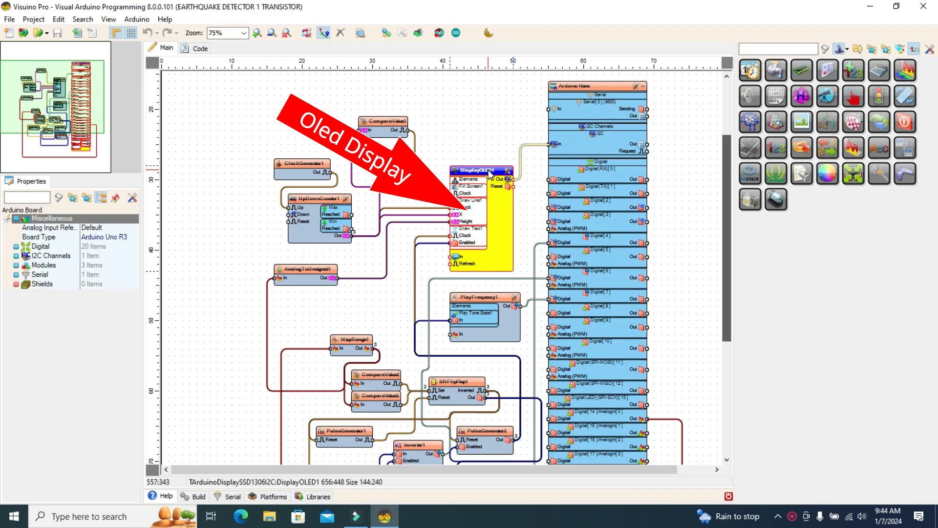
pyautogui.click(479, 170)
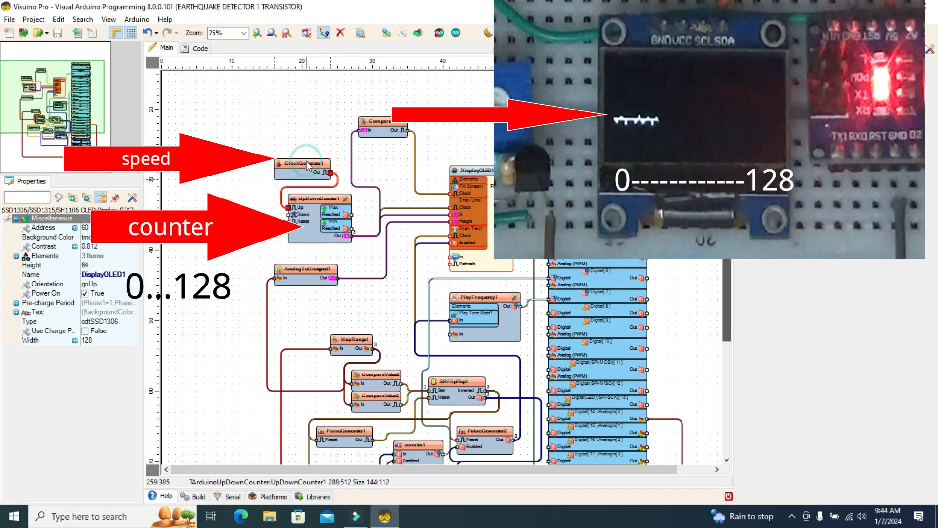
pyautogui.click(301, 165)
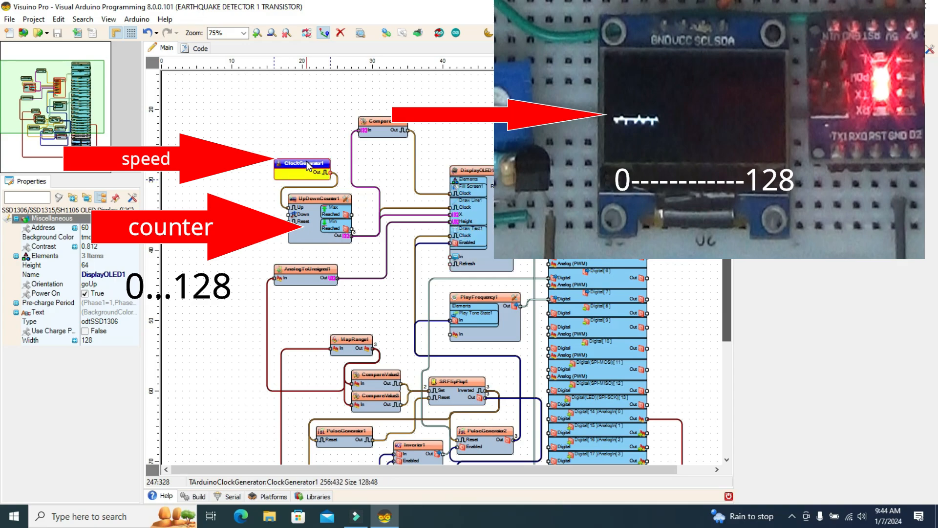
pyautogui.click(302, 169)
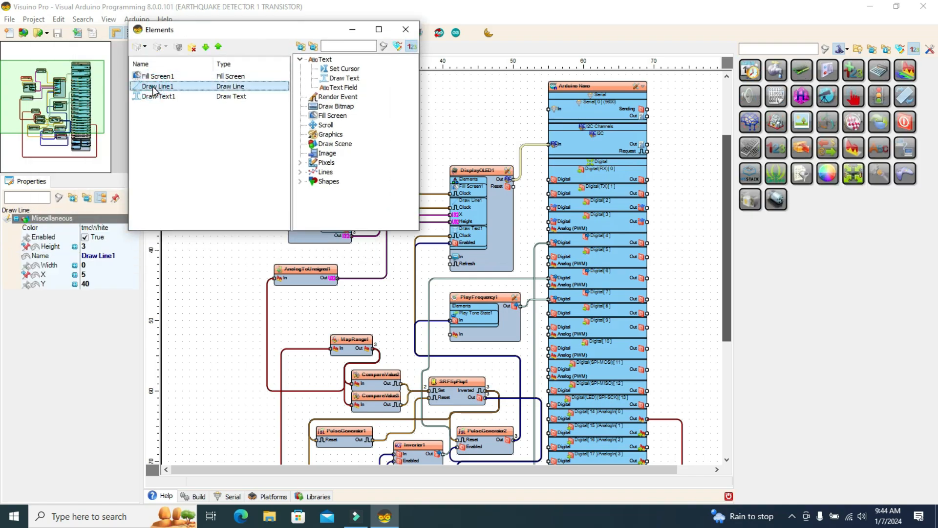
# Step: Inspect the Draw Line1 element (X 5, Y 40, height 3) and close the elements editor
pyautogui.click(42, 274)
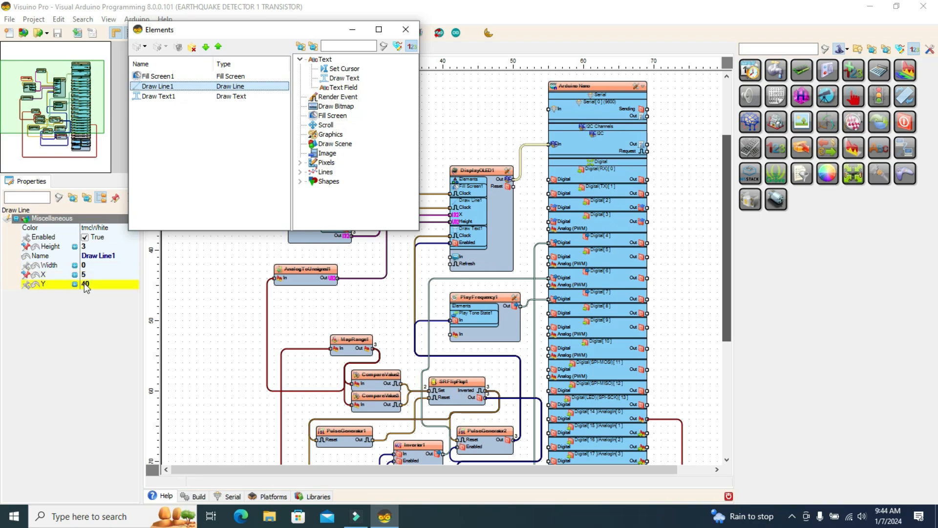
pyautogui.moveTo(96, 290)
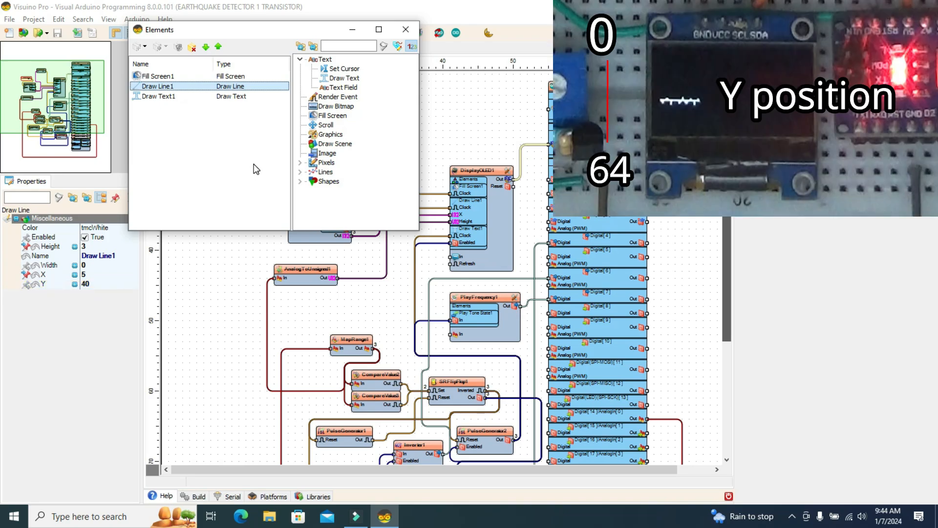
pyautogui.moveTo(404, 29)
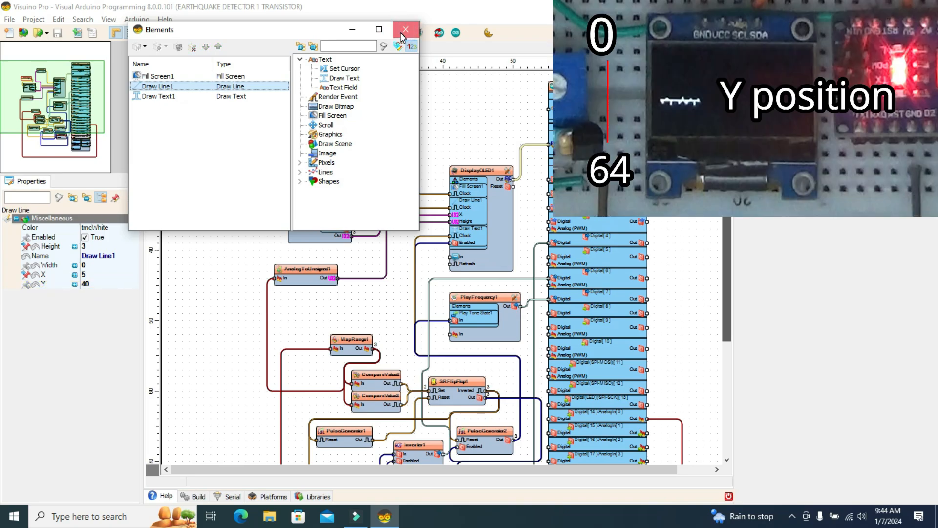
pyautogui.click(405, 29)
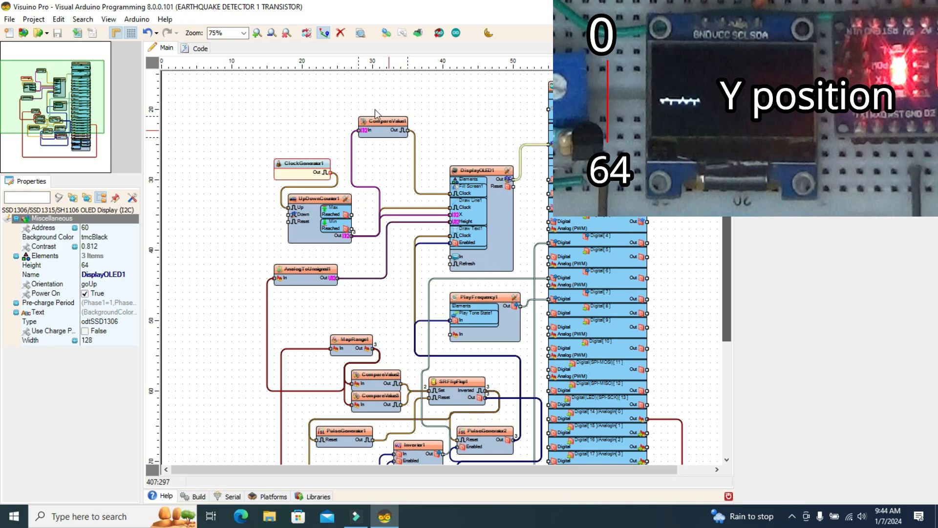
# Step: Show CompareValue1's settings: compare type ctEqual, value 1, only changed true
pyautogui.click(382, 121)
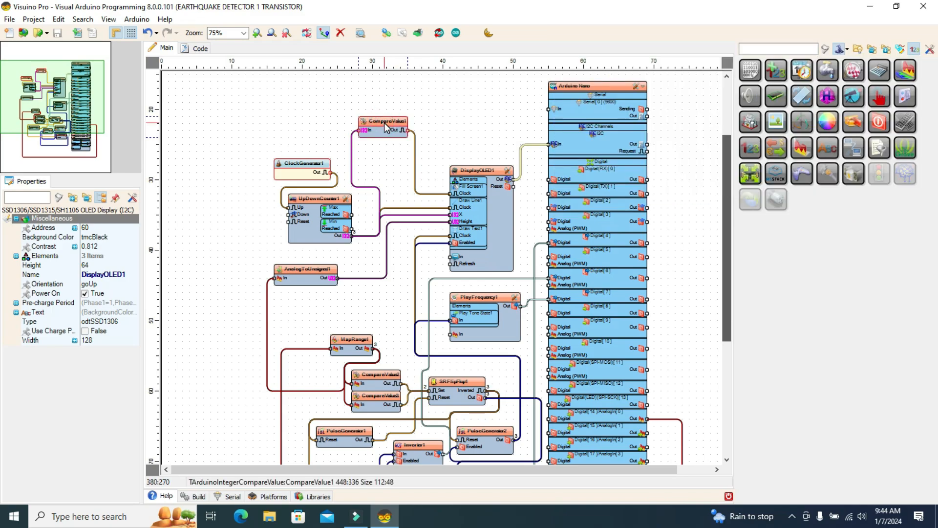
pyautogui.click(384, 121)
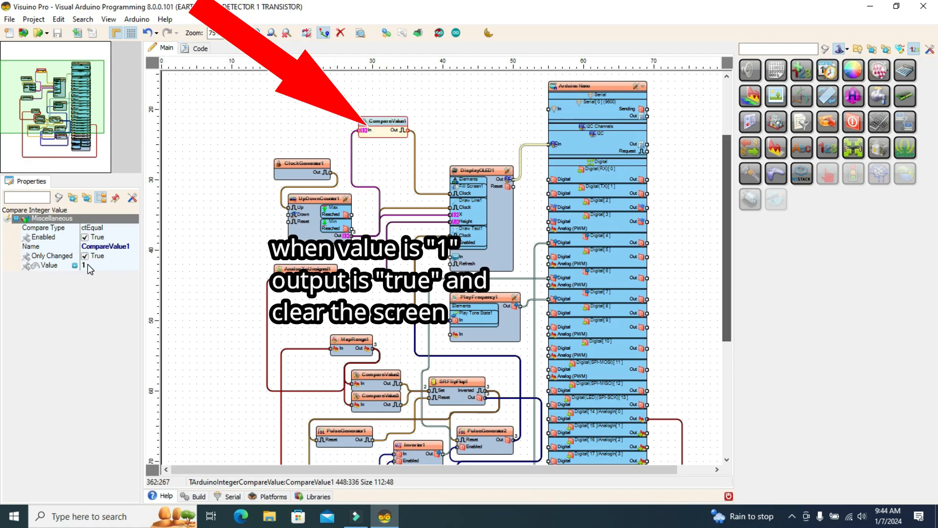
pyautogui.click(68, 265)
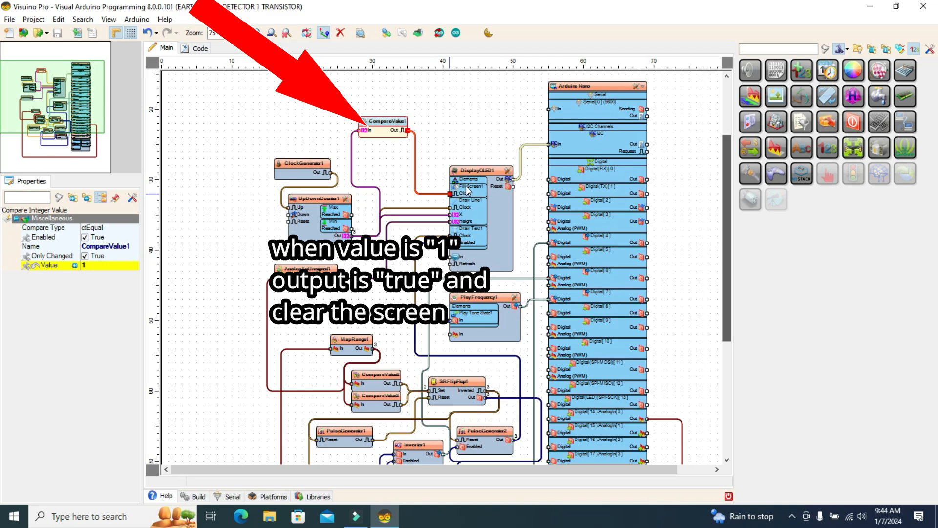
pyautogui.click(468, 192)
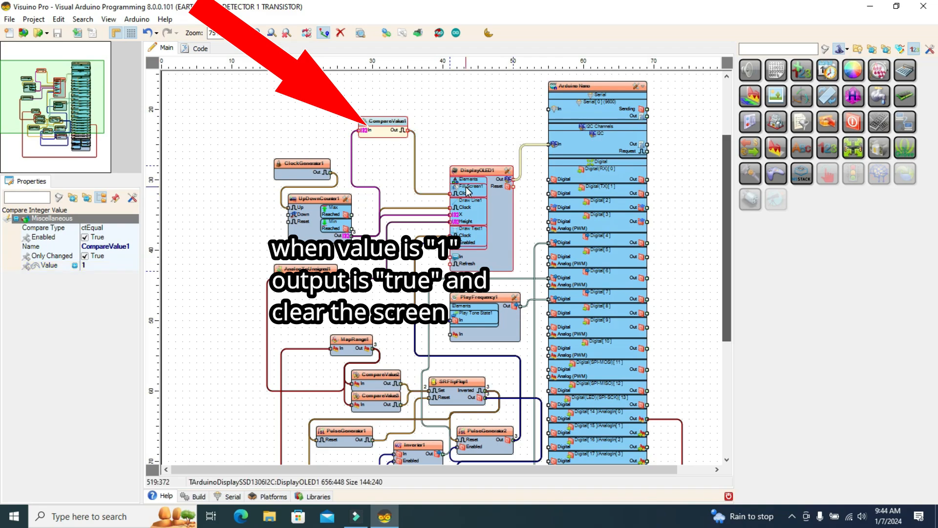
pyautogui.moveTo(721, 169)
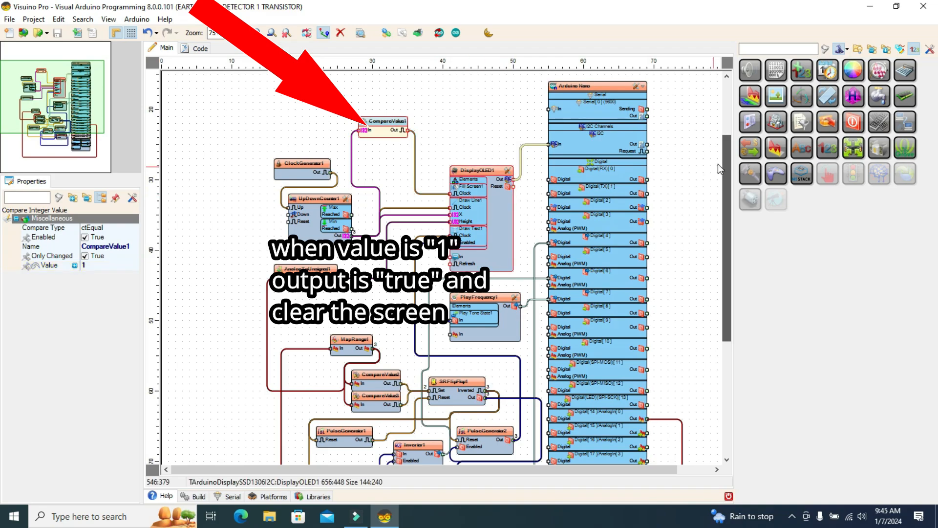
pyautogui.scroll(-3)
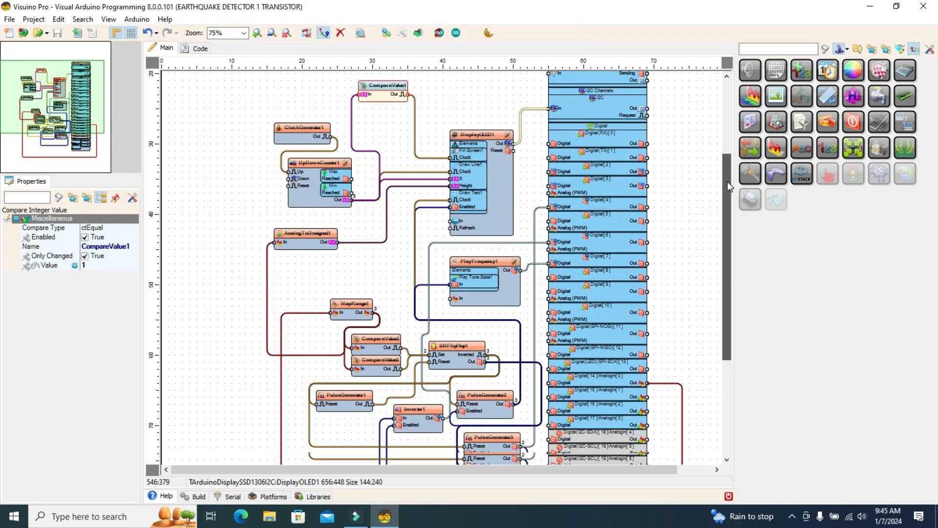
pyautogui.scroll(-3)
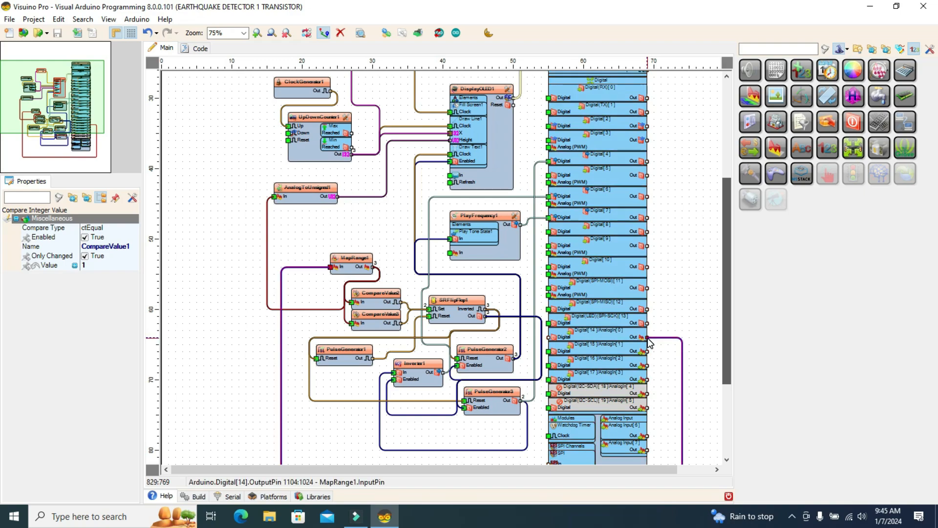
# Step: Show MapRange1's input and output ranges, then CompareValue2's settings (bigger than 60)
pyautogui.click(337, 263)
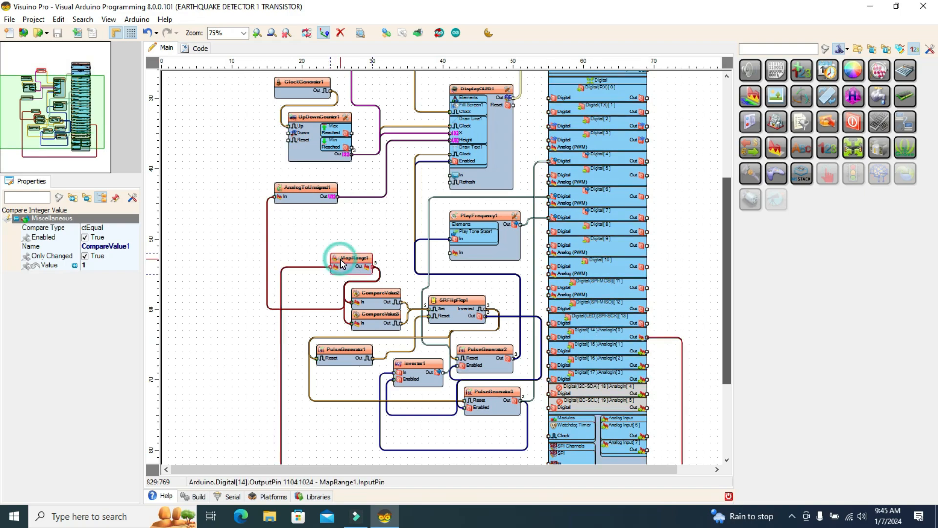
pyautogui.click(350, 258)
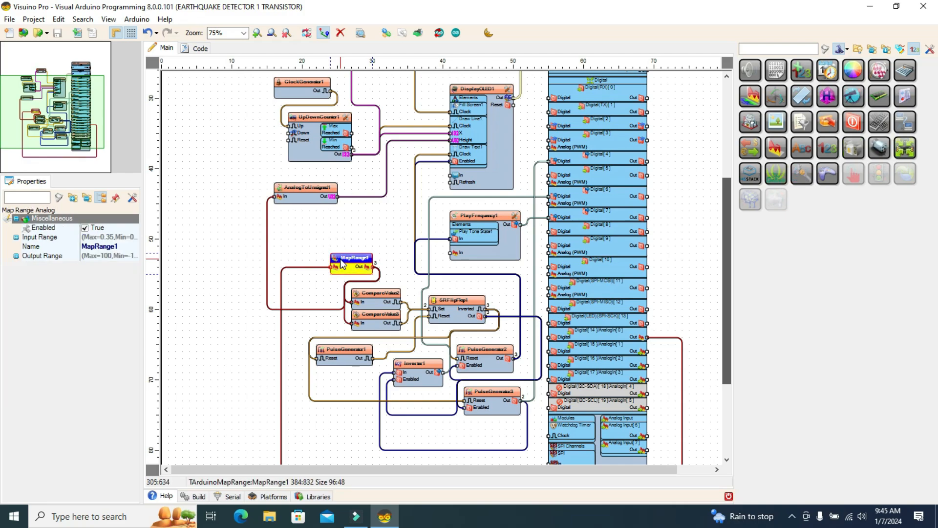
pyautogui.moveTo(365, 277)
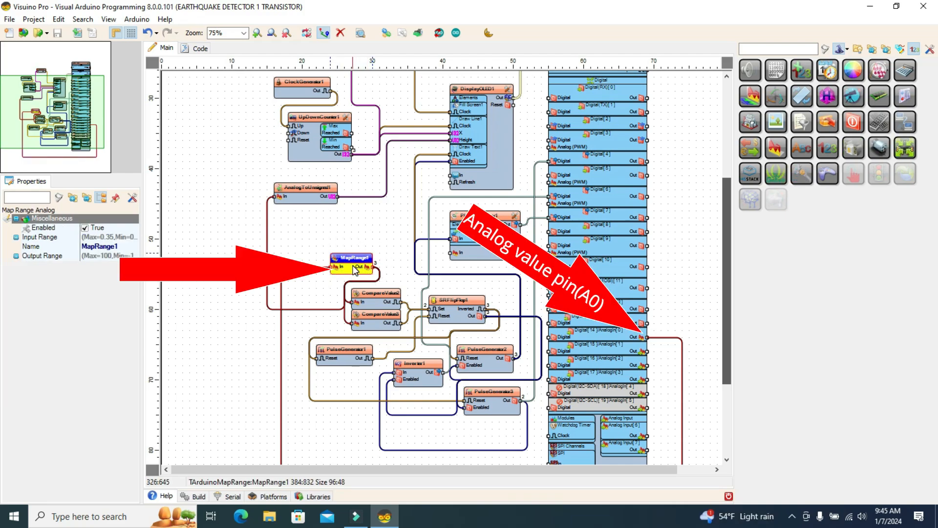
pyautogui.click(367, 266)
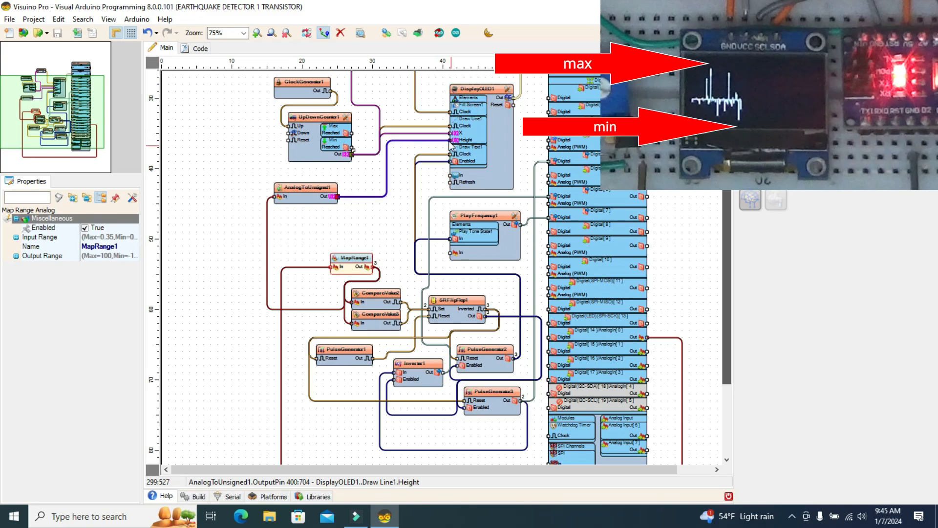
pyautogui.click(375, 292)
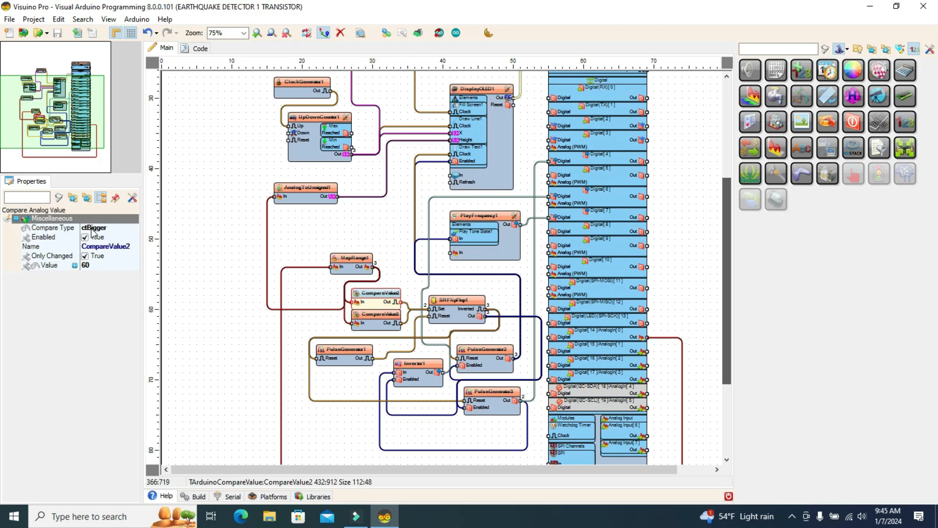
# Step: Show CompareValue3's threshold (smaller than -65) and the flip-flop and pulse generator components feeding the alarm
pyautogui.click(376, 314)
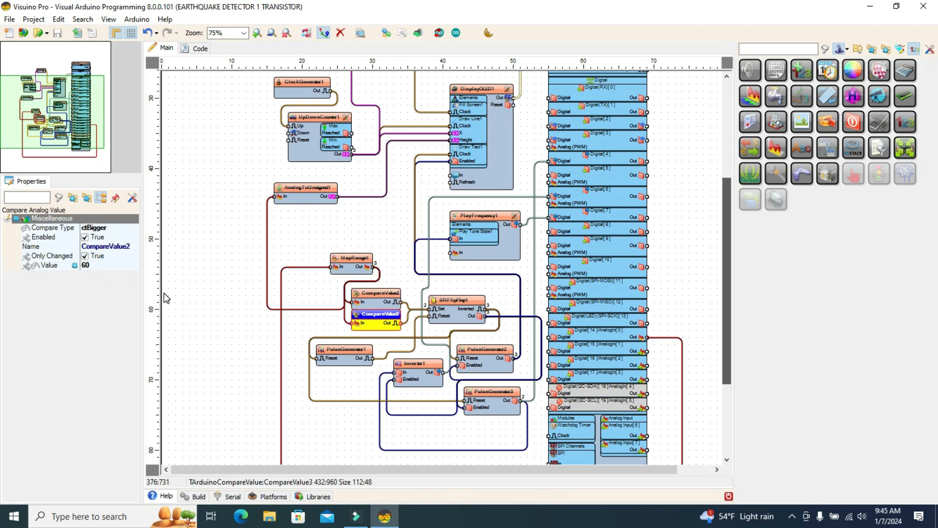
pyautogui.click(375, 314)
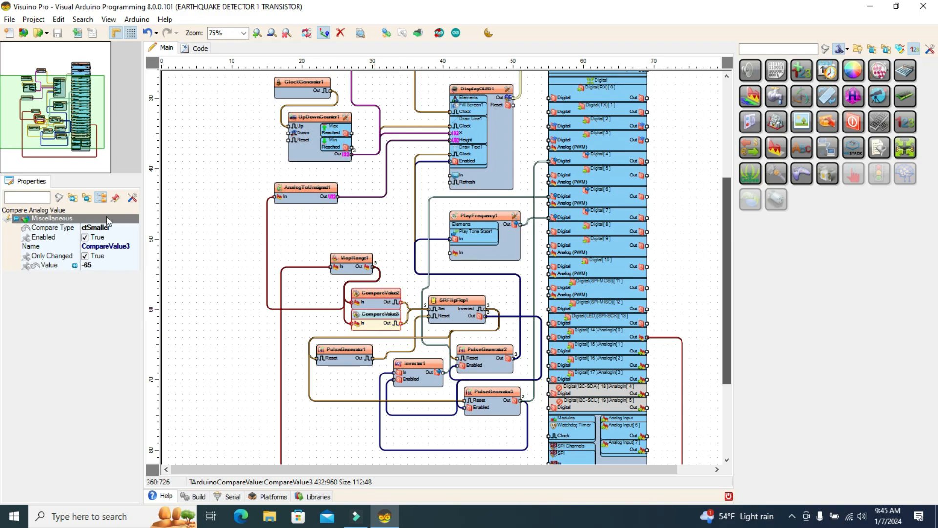
pyautogui.click(455, 299)
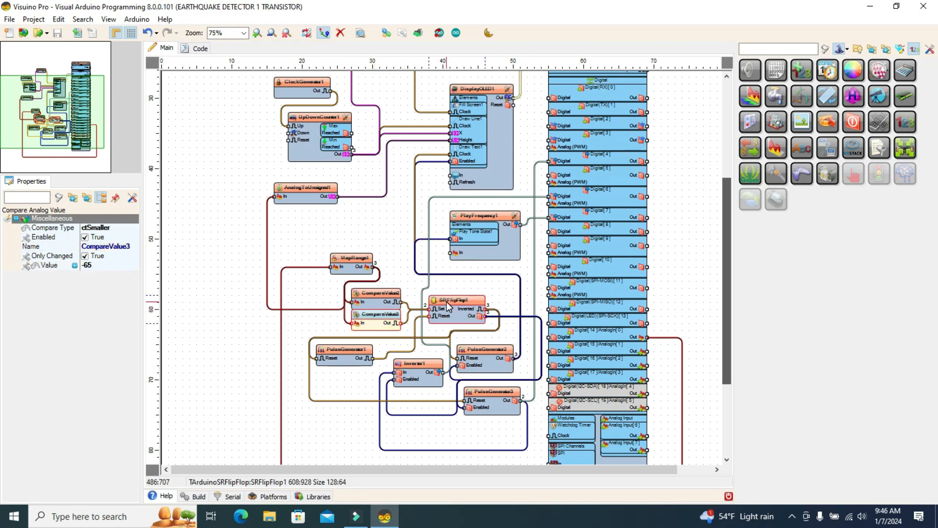
pyautogui.click(485, 349)
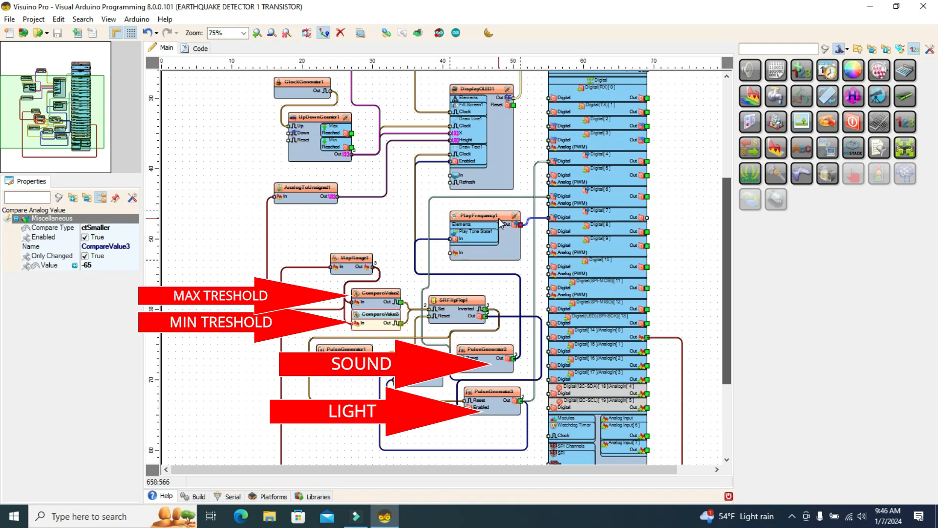
pyautogui.click(486, 349)
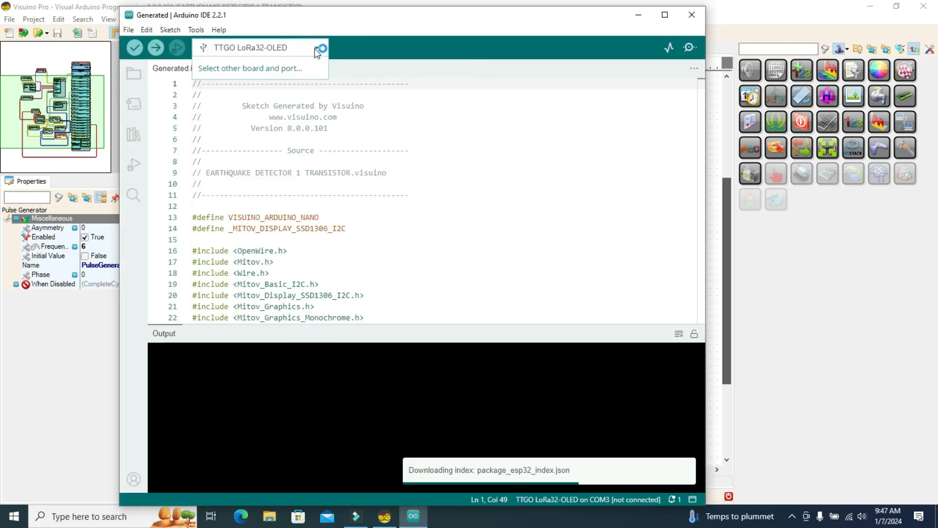
# Step: Choose Arduino Nano in the board and port dialog and confirm it as the upload target
pyautogui.click(251, 67)
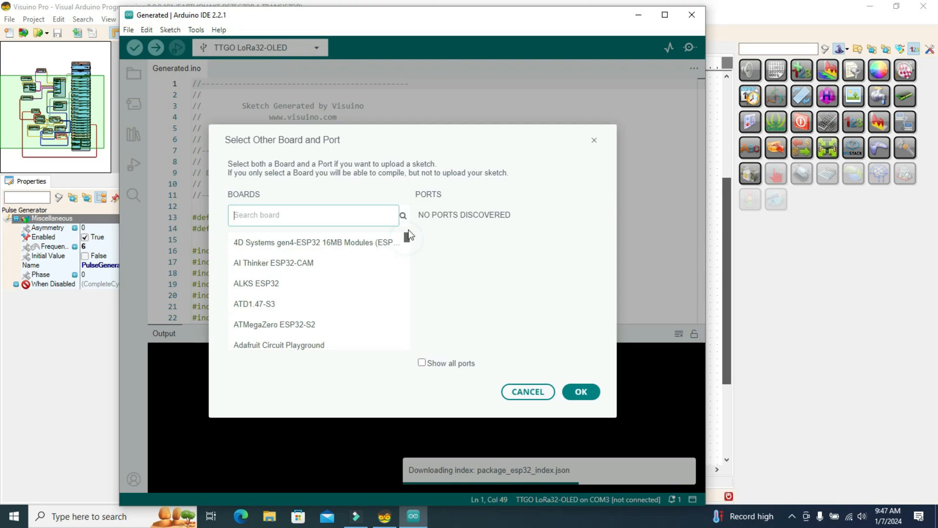
pyautogui.scroll(-3)
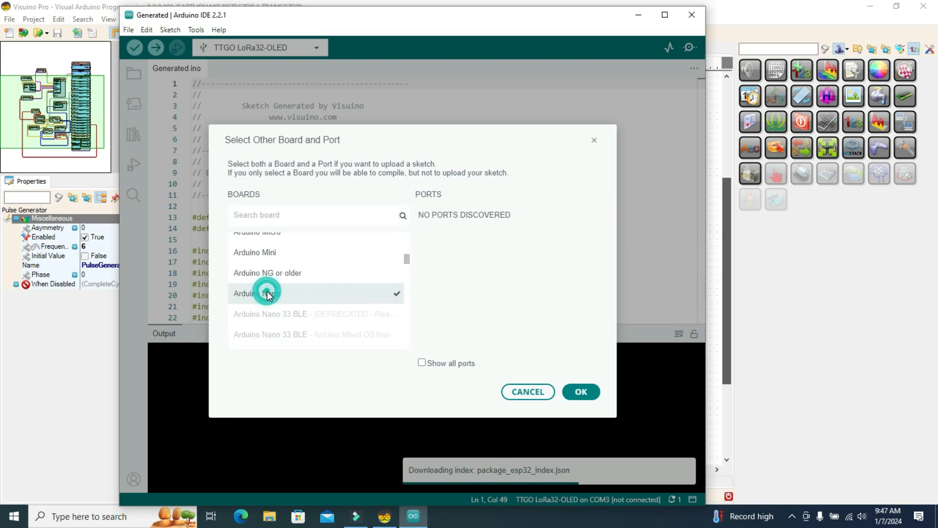
pyautogui.click(579, 391)
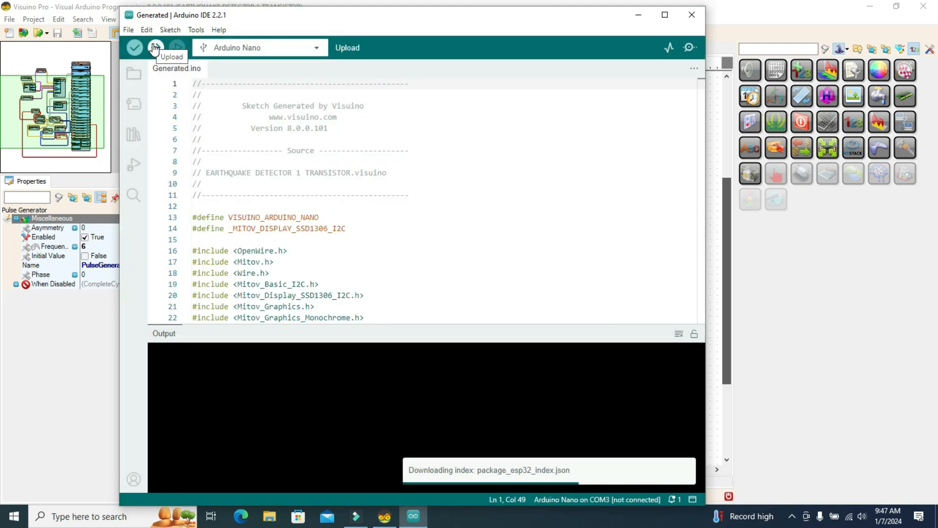
pyautogui.click(146, 29)
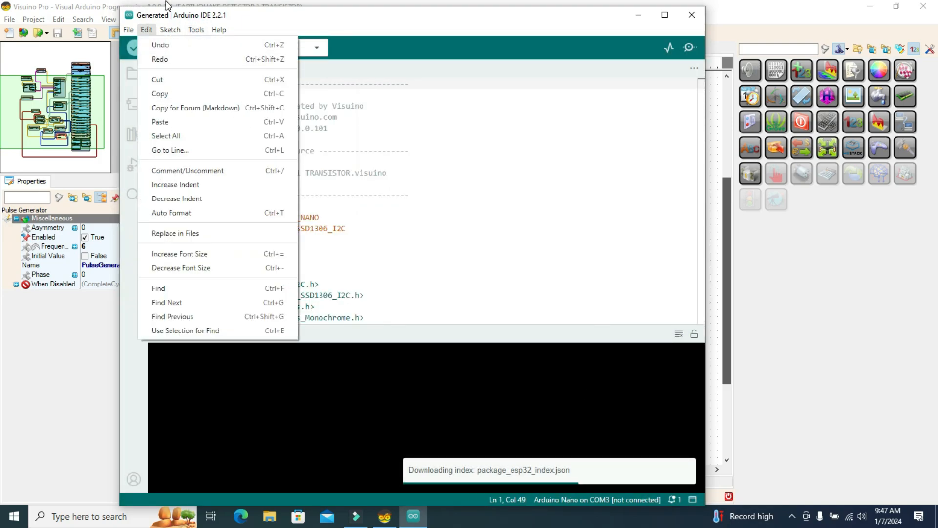